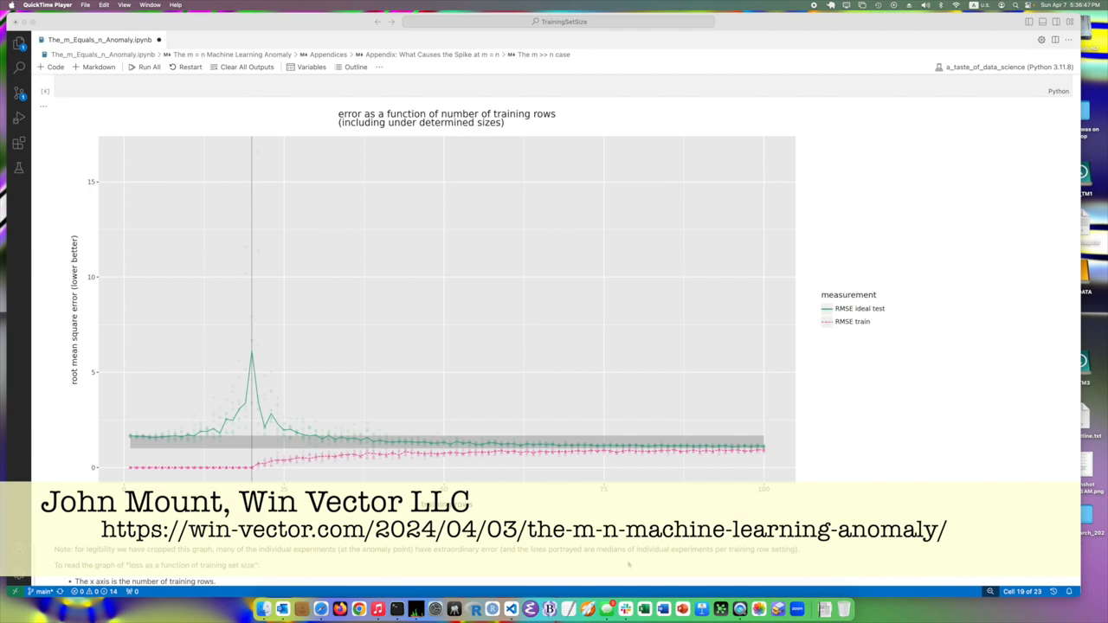
mouse_move(93, 194)
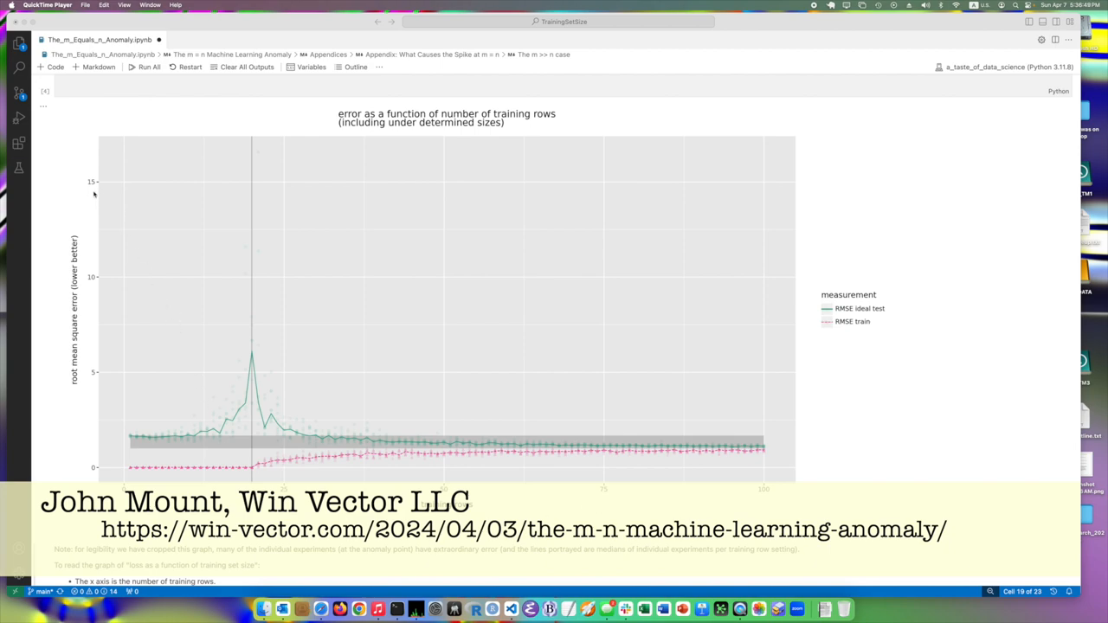
mouse_move(62, 239)
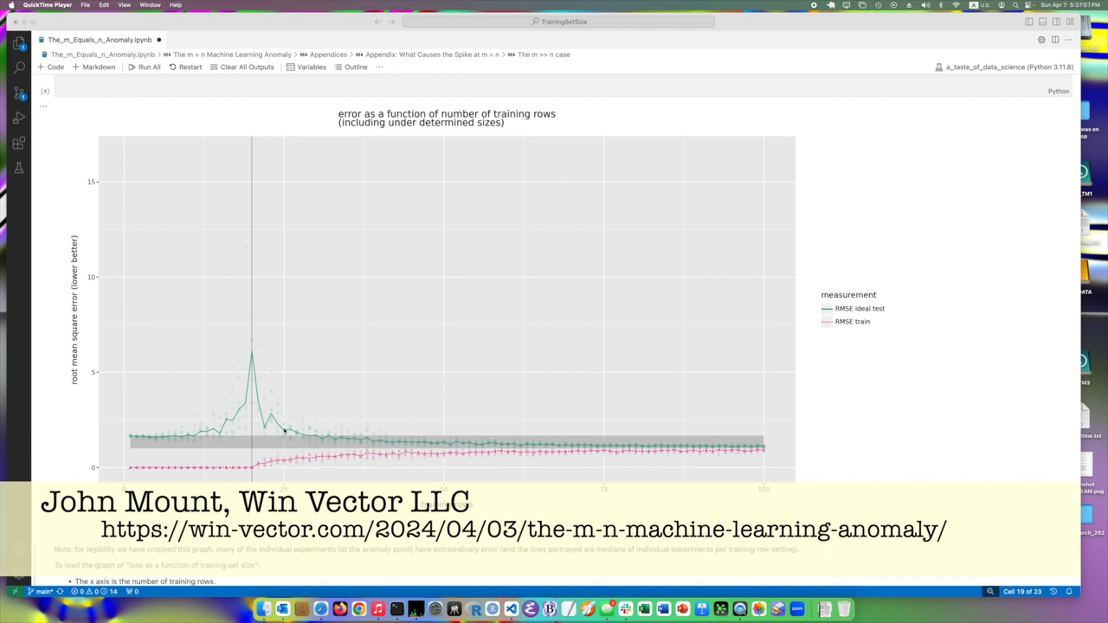
mouse_move(296, 444)
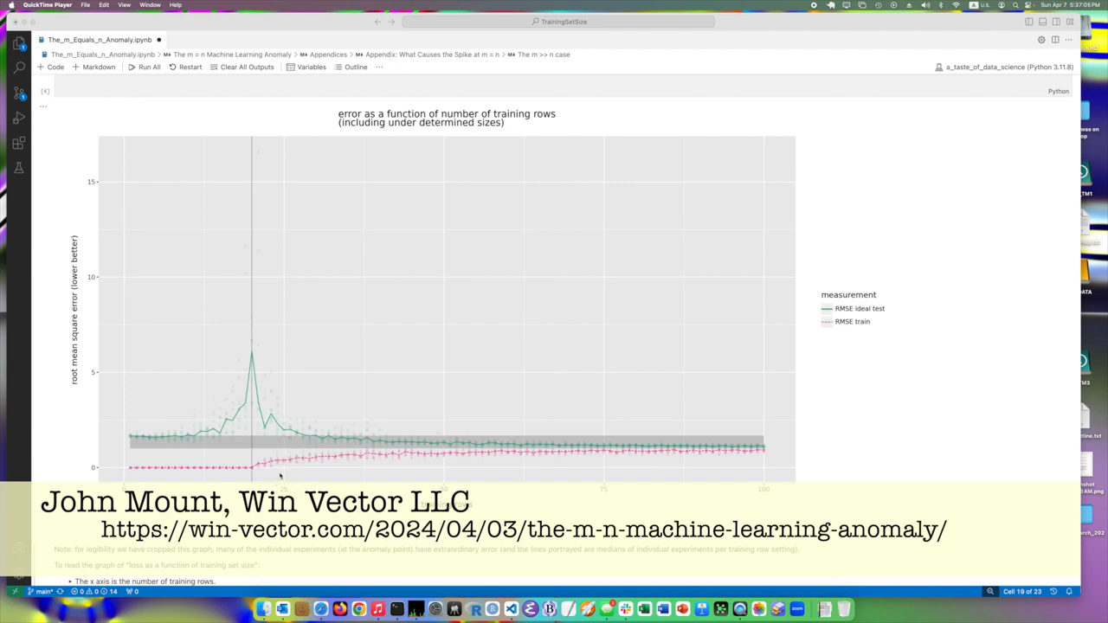
mouse_move(288, 475)
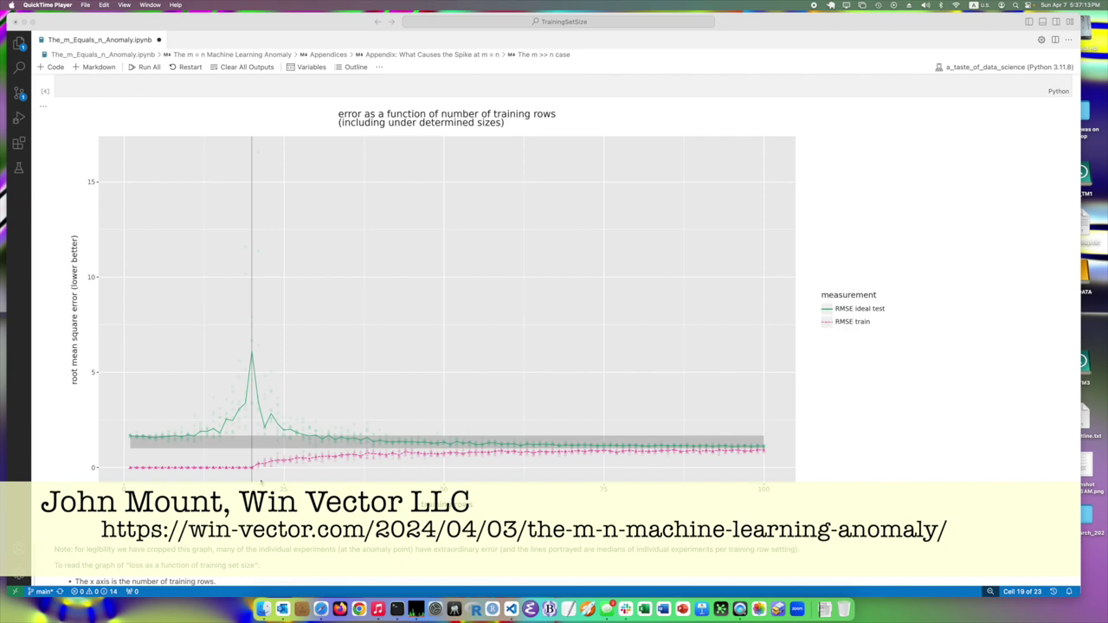
mouse_move(269, 415)
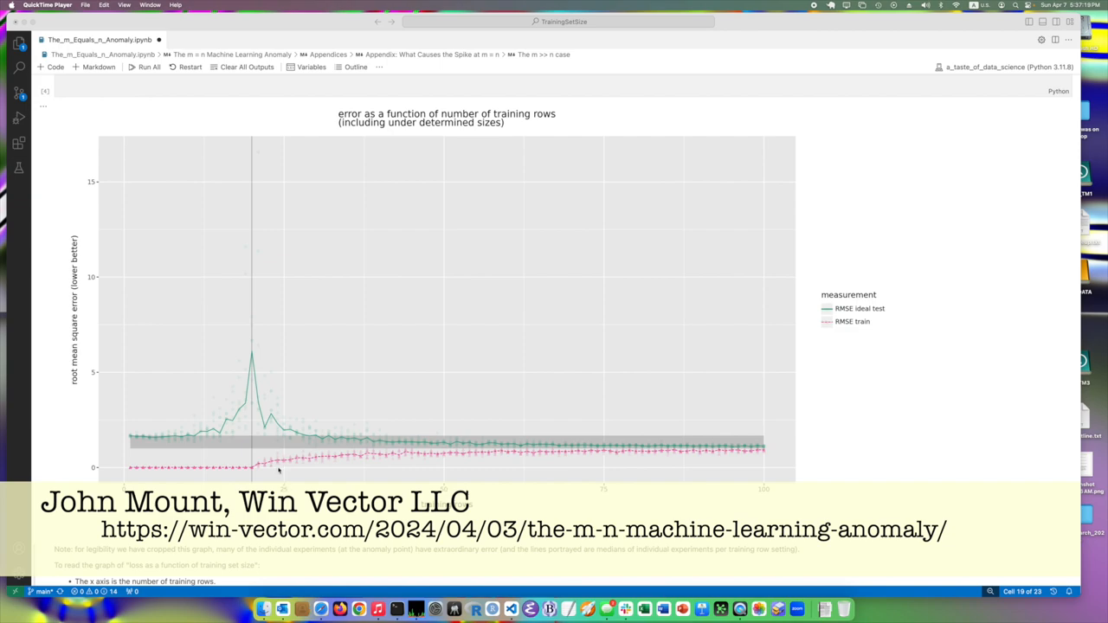
mouse_move(295, 457)
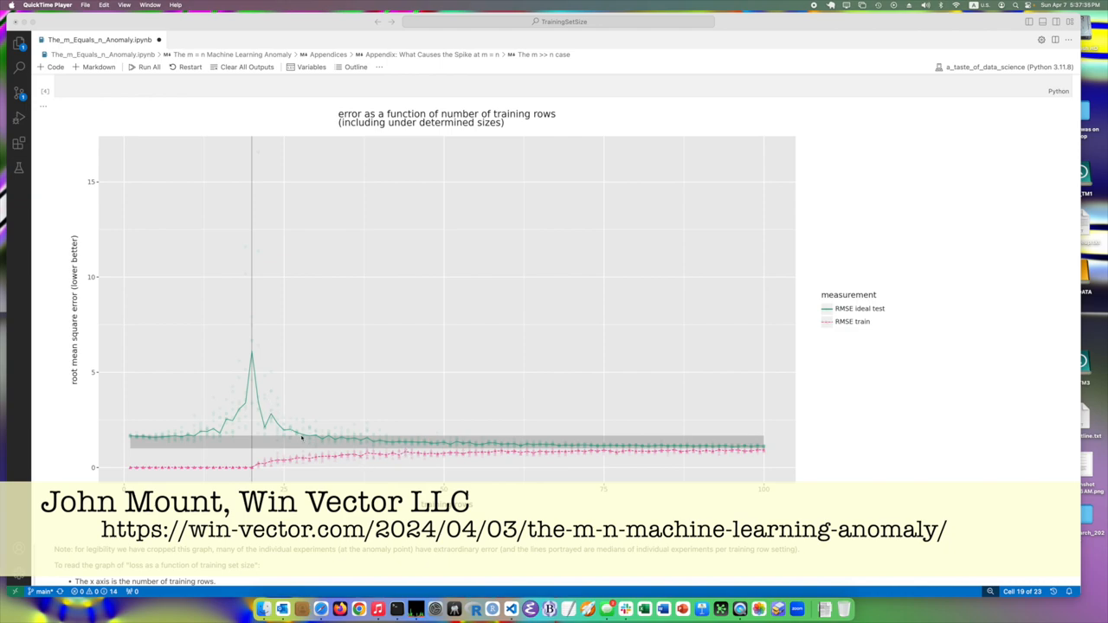
mouse_move(305, 435)
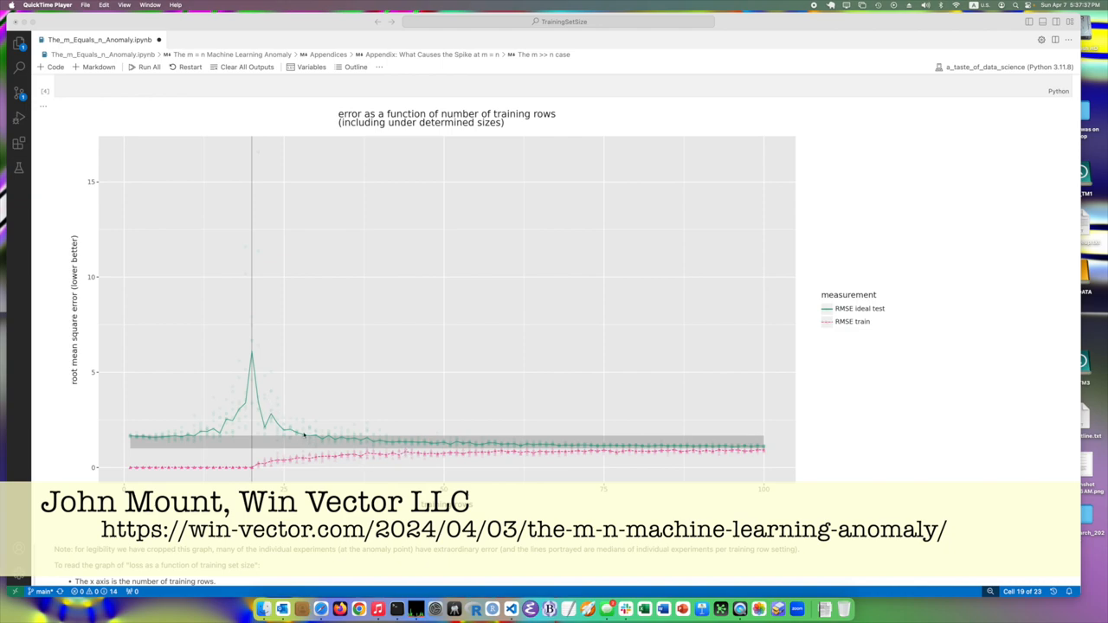
mouse_move(267, 407)
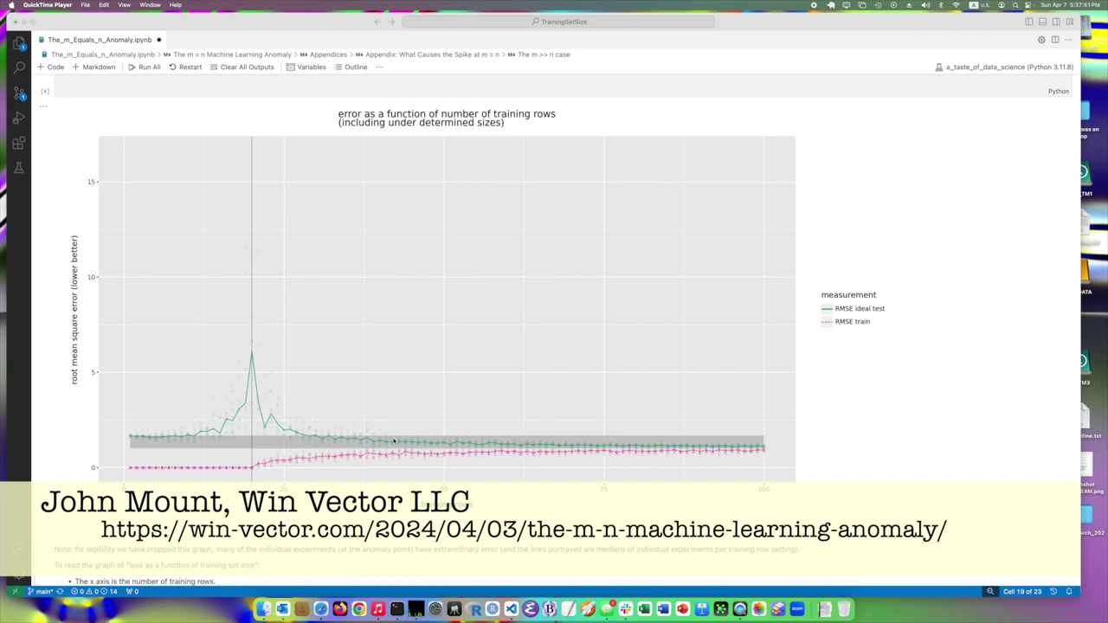
mouse_move(357, 457)
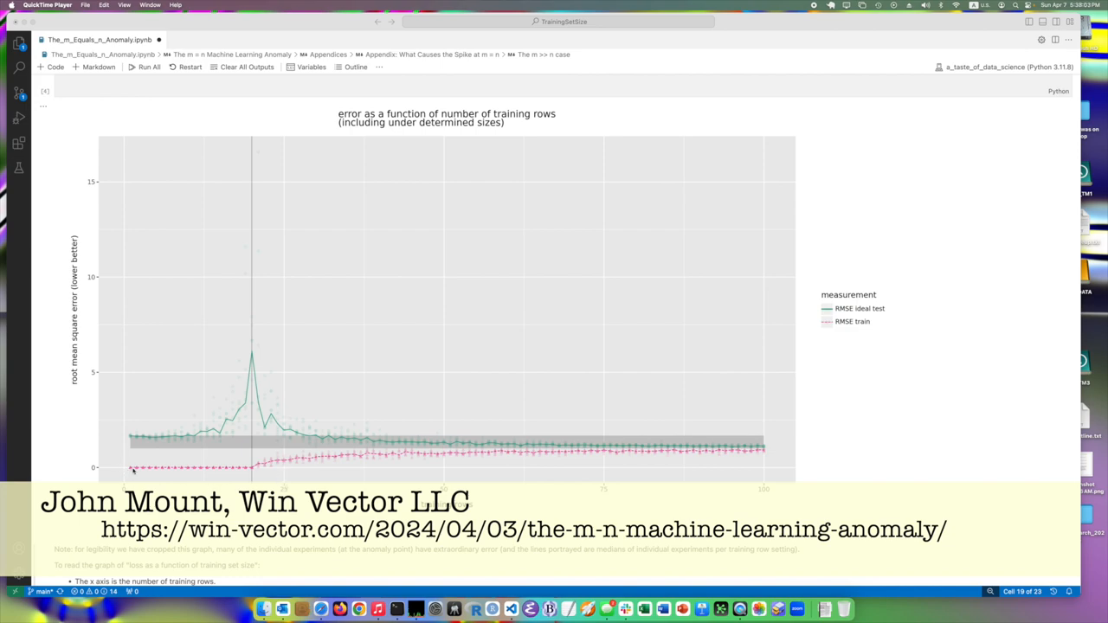
mouse_move(249, 471)
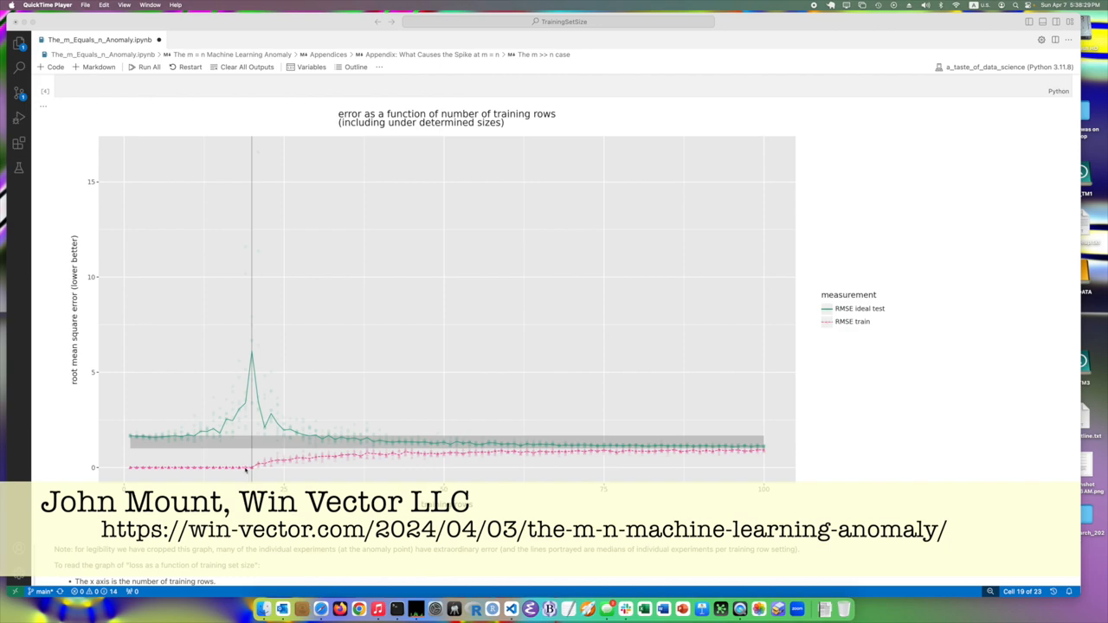
mouse_move(222, 467)
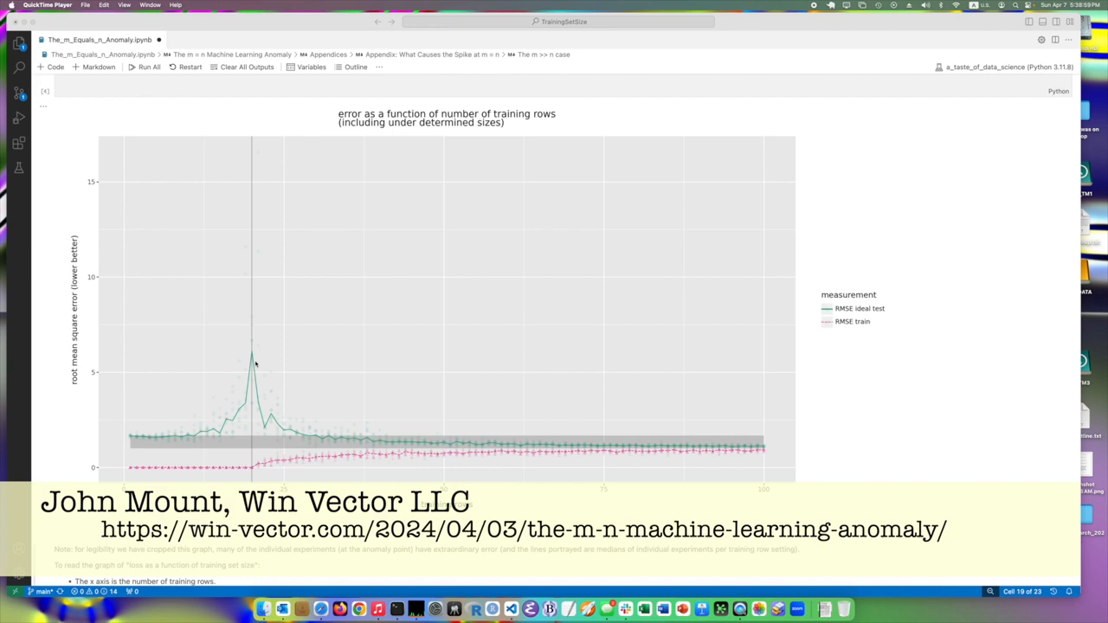
mouse_move(251, 466)
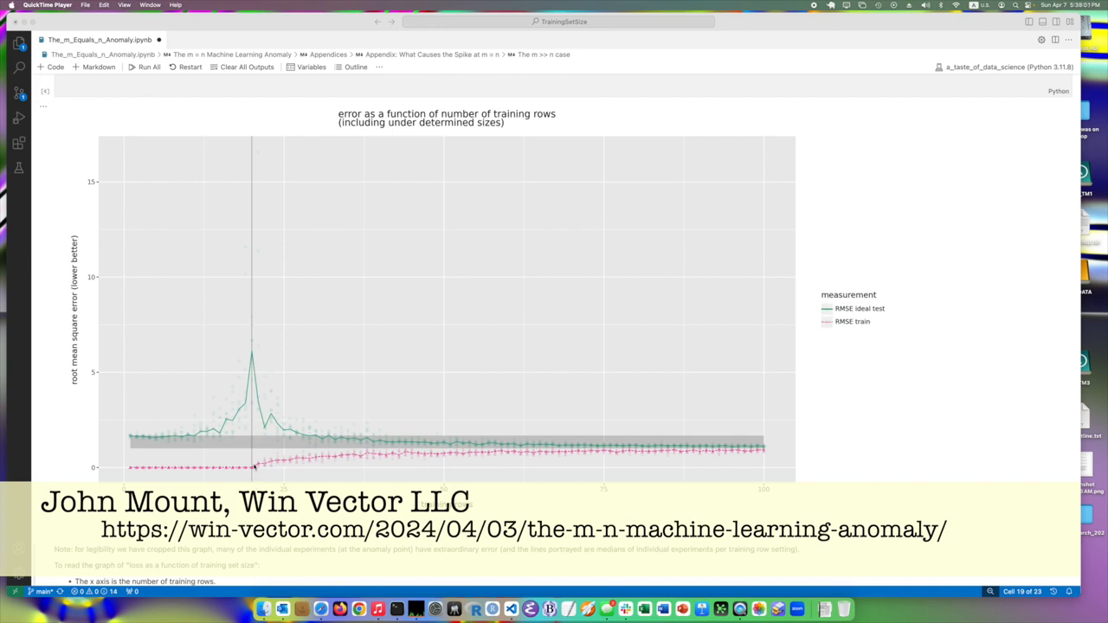
mouse_move(256, 362)
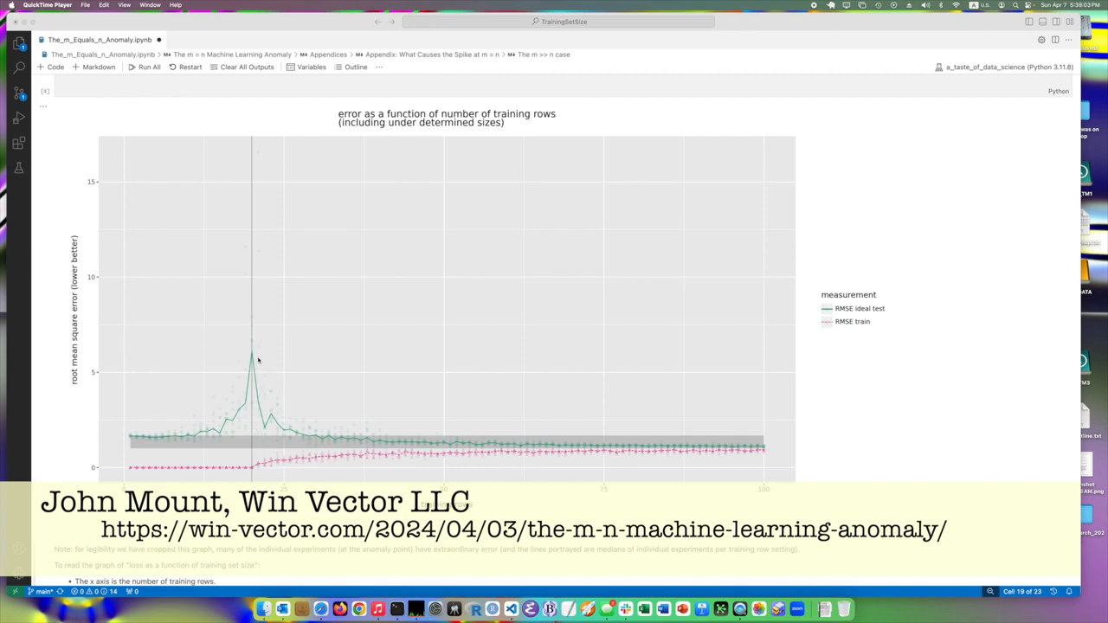
mouse_move(249, 357)
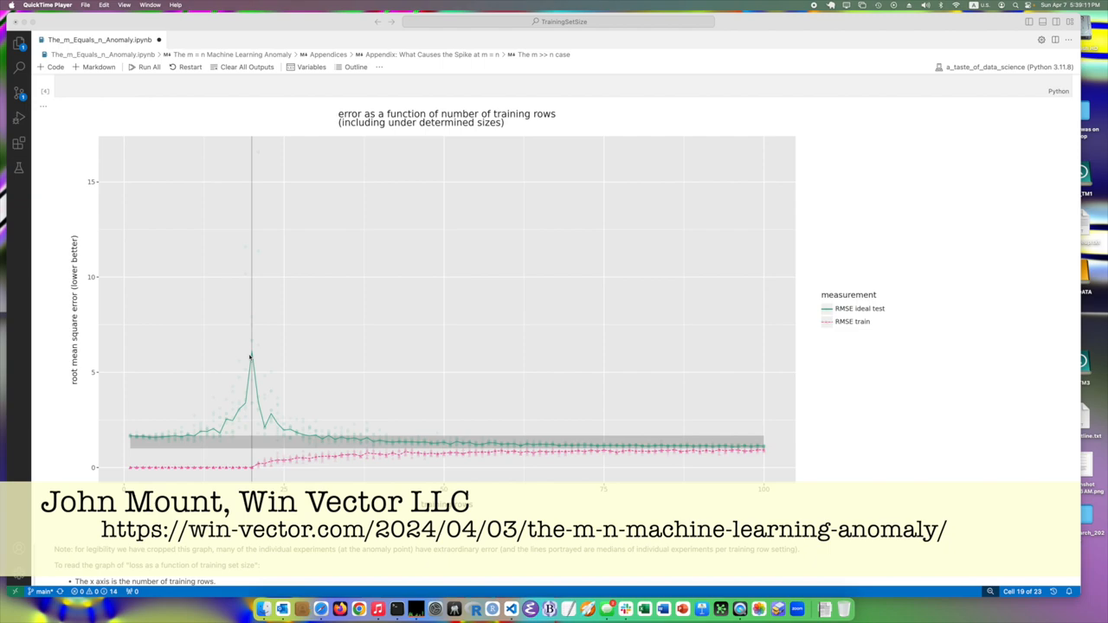
mouse_move(256, 390)
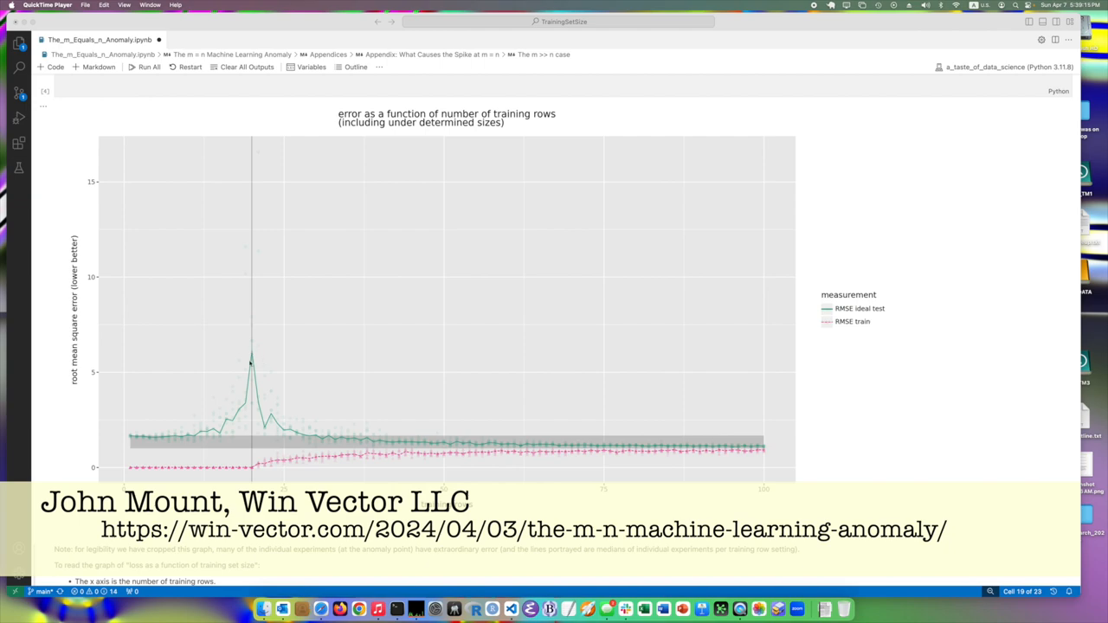
mouse_move(250, 254)
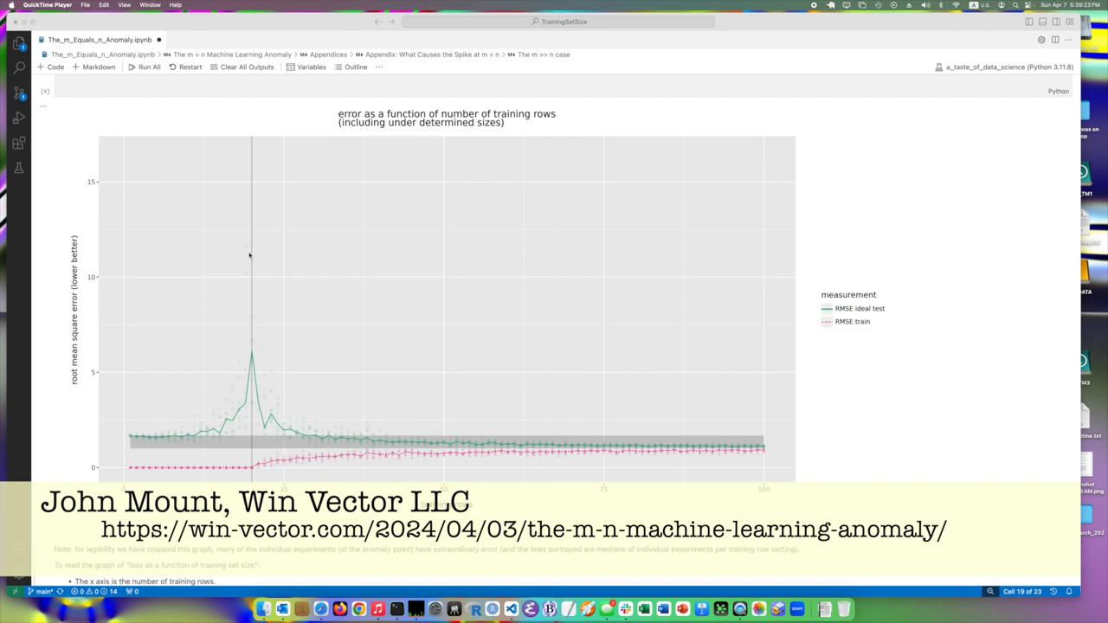
mouse_move(246, 364)
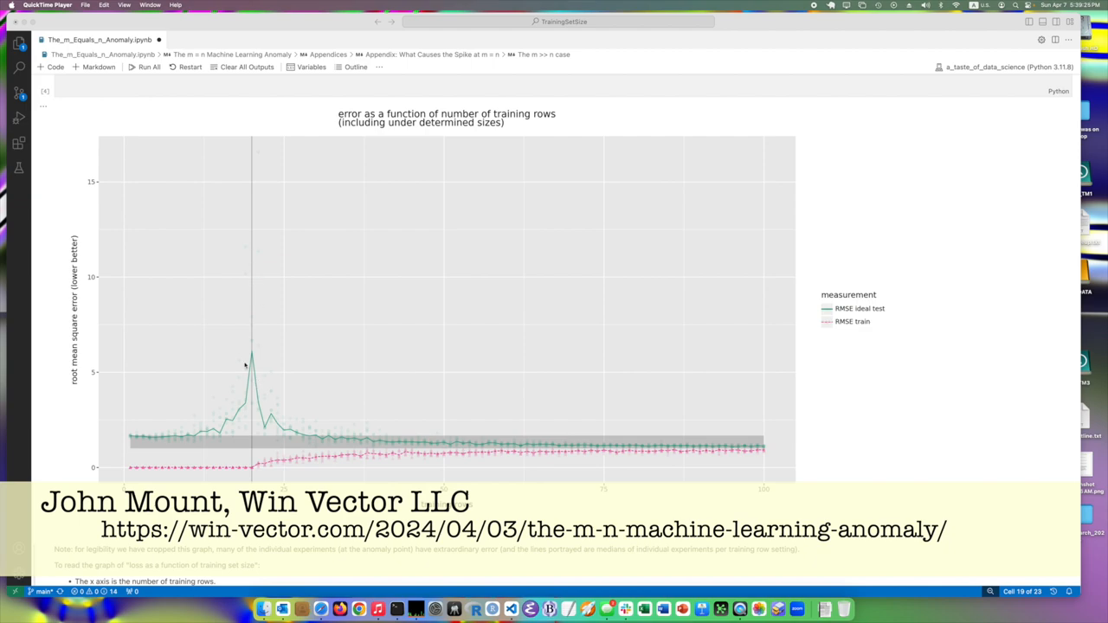
mouse_move(251, 343)
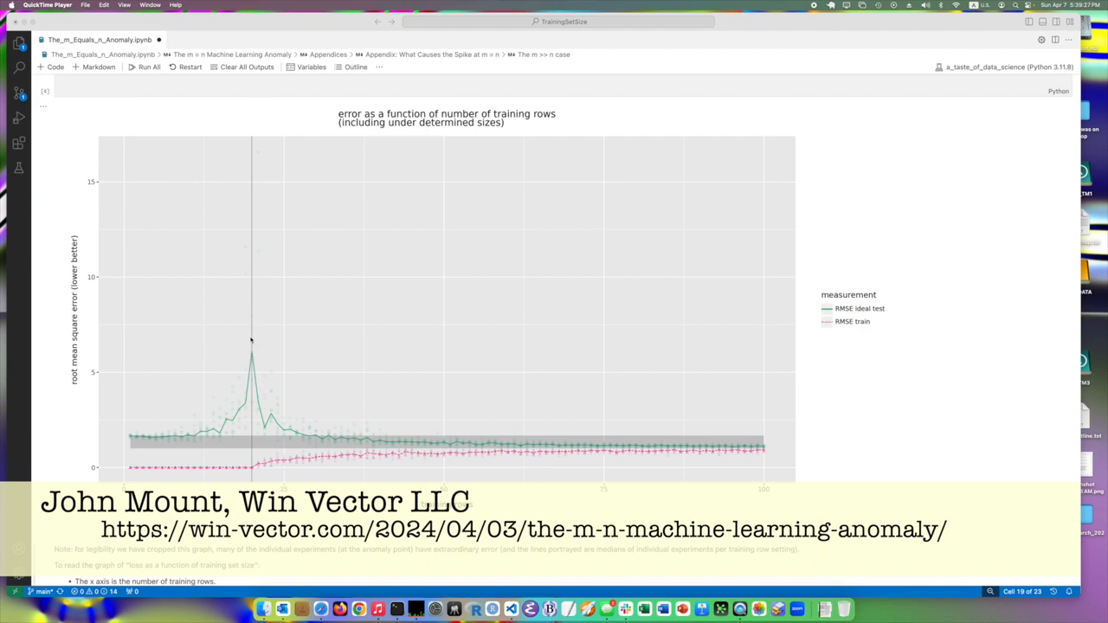
mouse_move(249, 277)
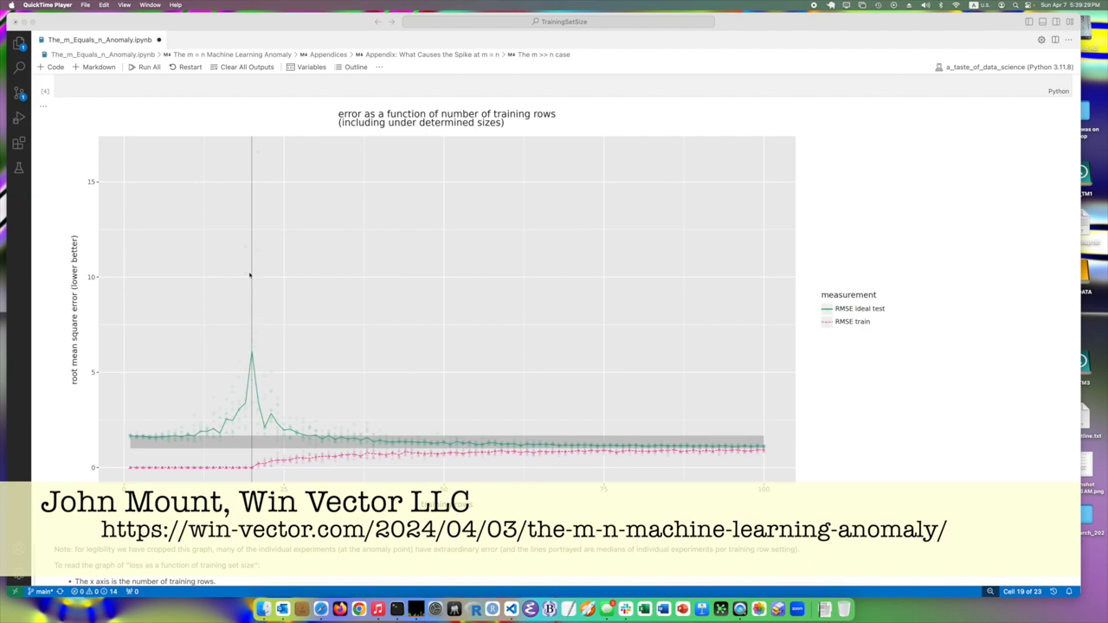
mouse_move(253, 264)
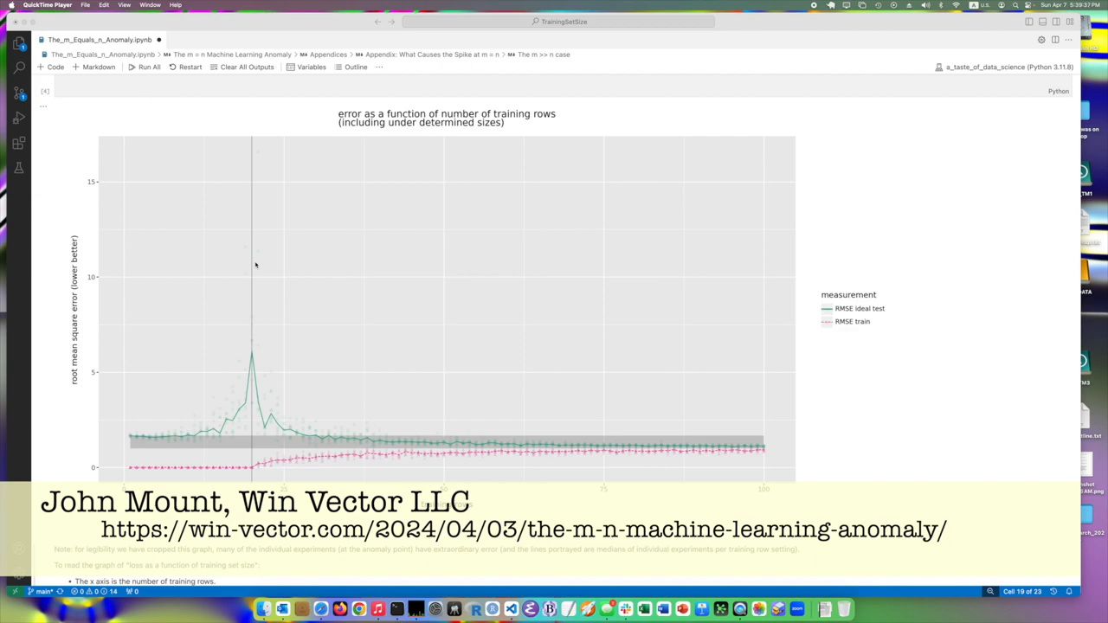
mouse_move(259, 288)
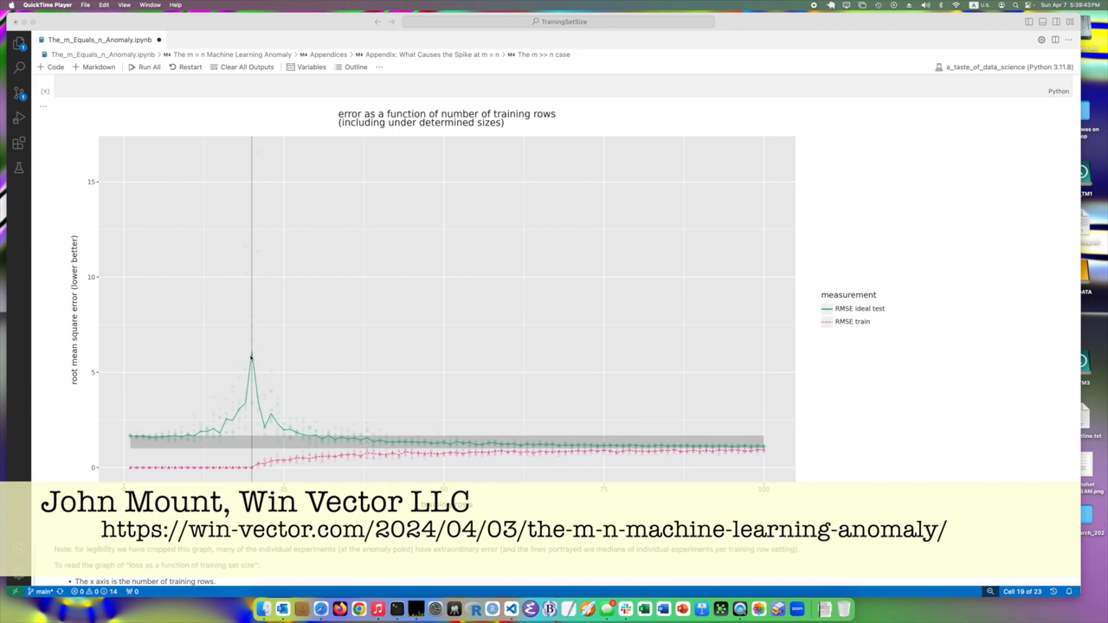
mouse_move(259, 336)
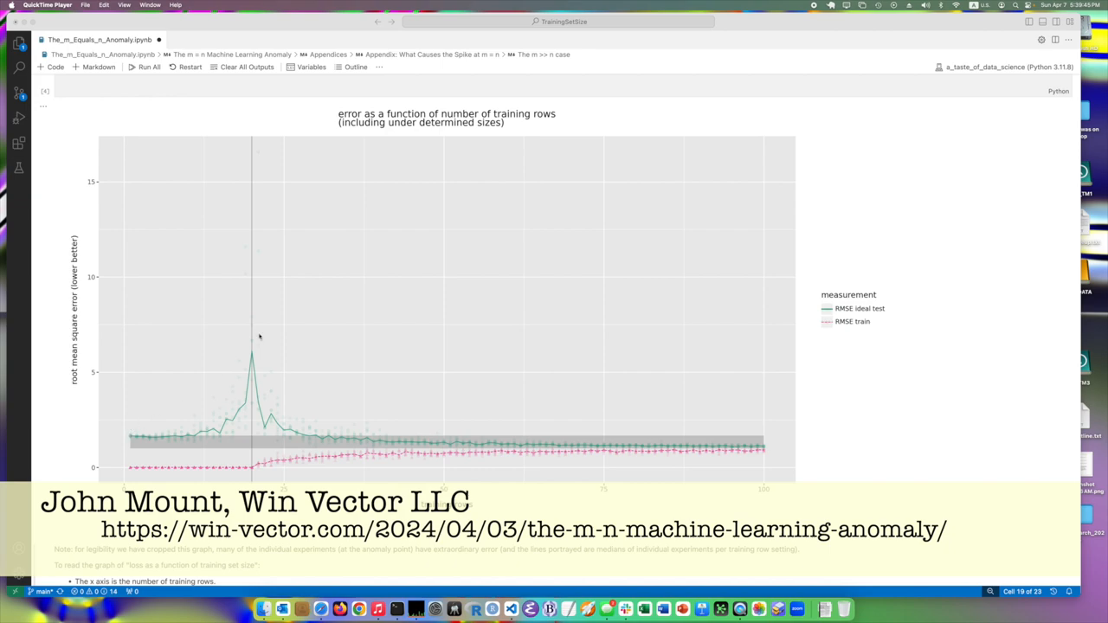
mouse_move(149, 446)
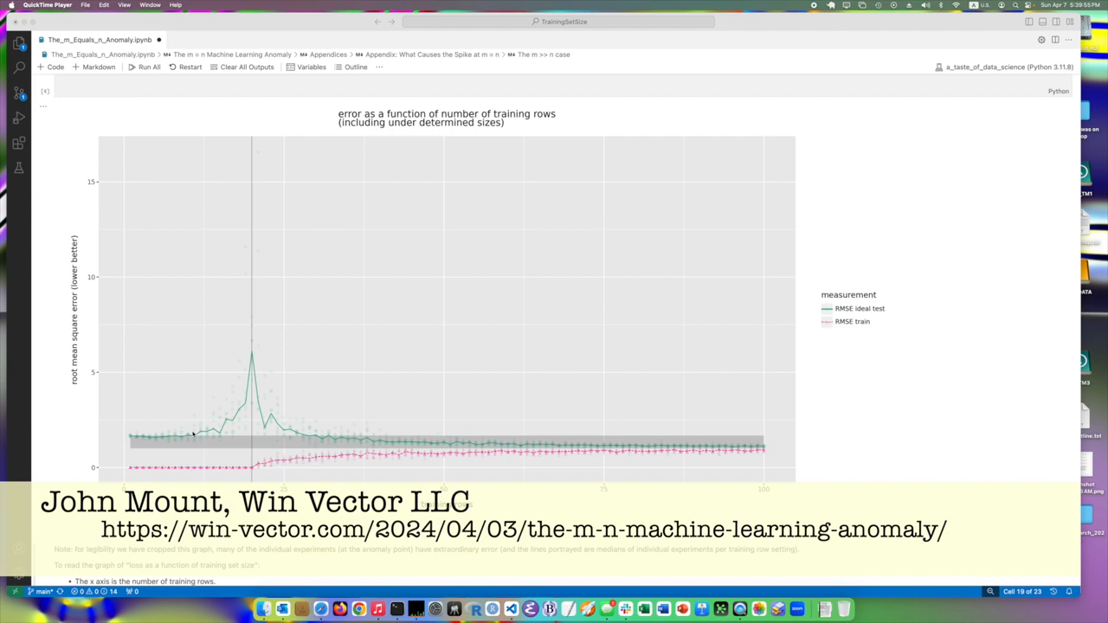
mouse_move(222, 367)
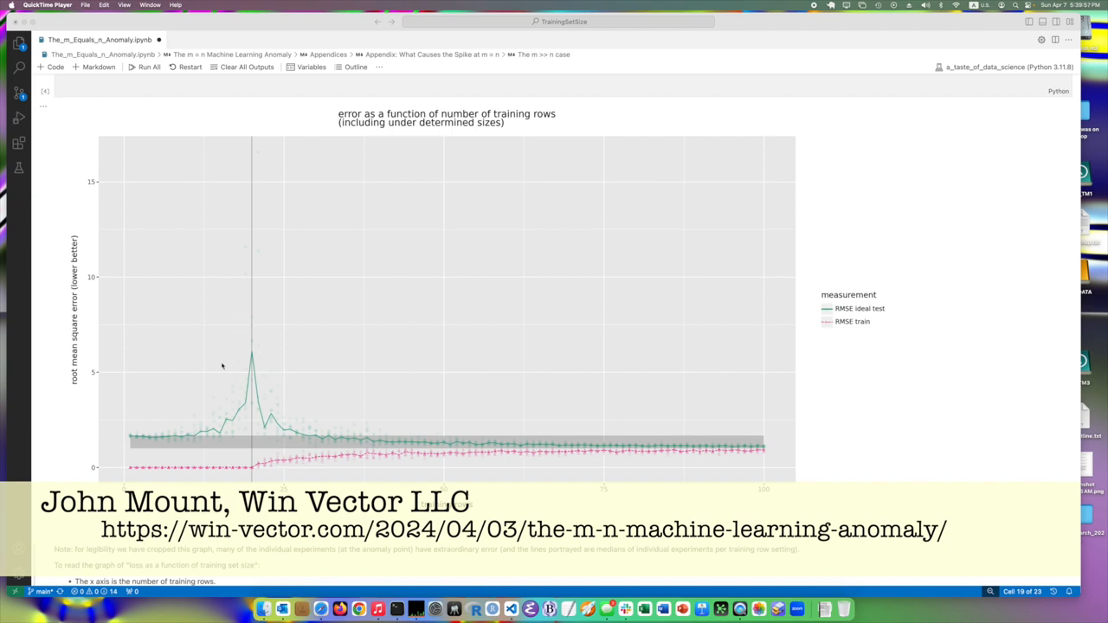
mouse_move(257, 374)
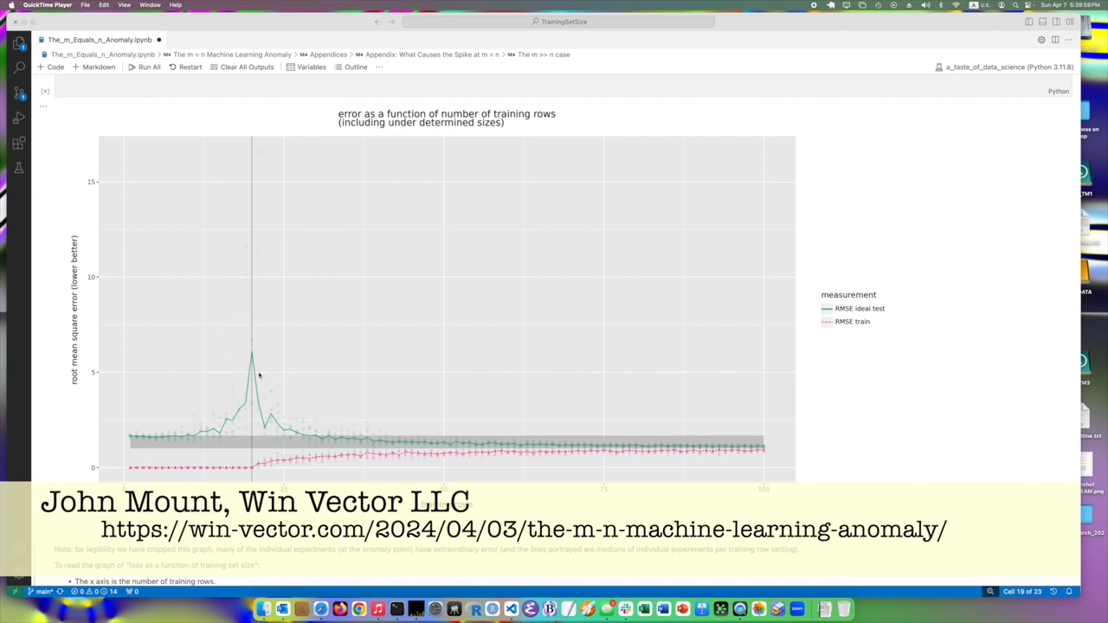